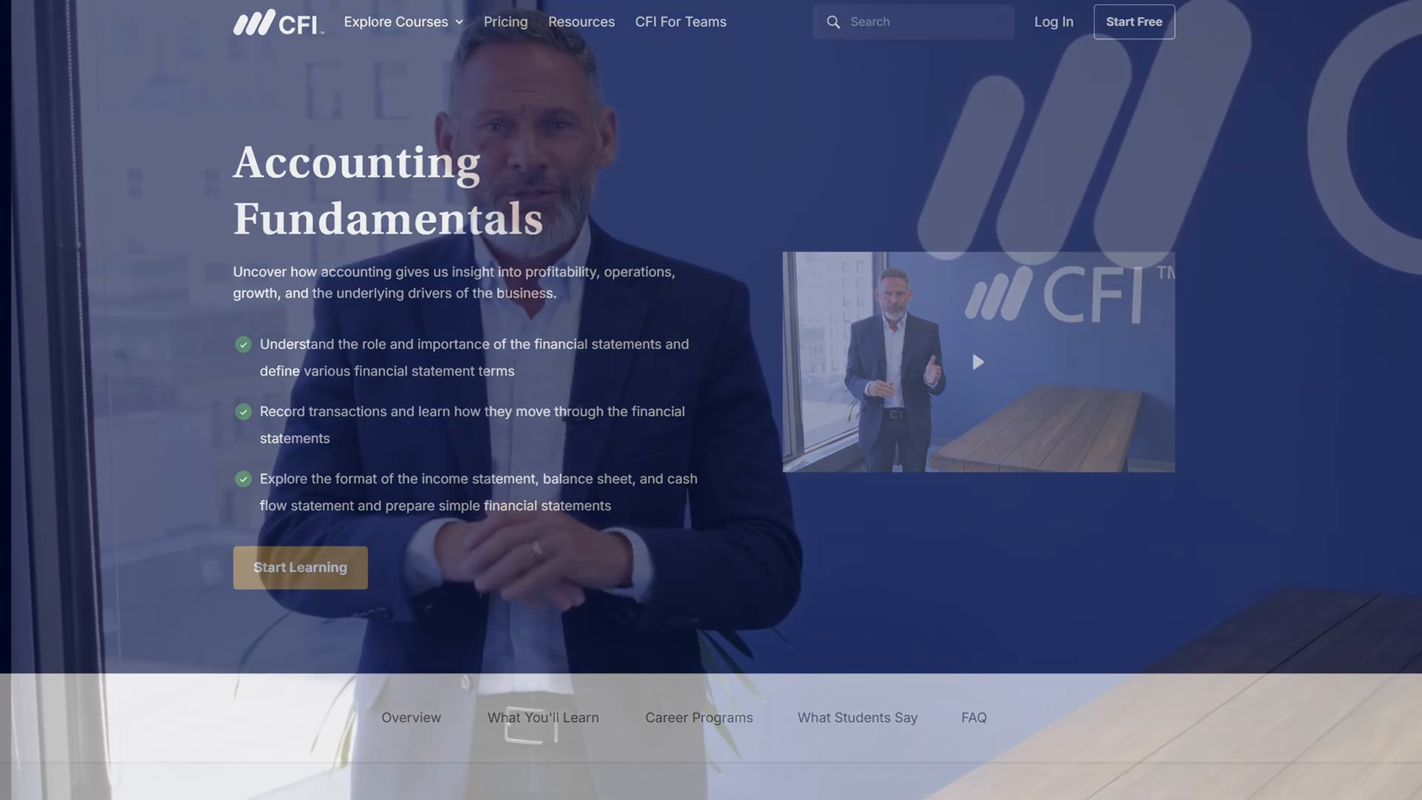
Open the Cobble Hill Part 3 Cash Flow practice workbook from the course page.
click(300, 567)
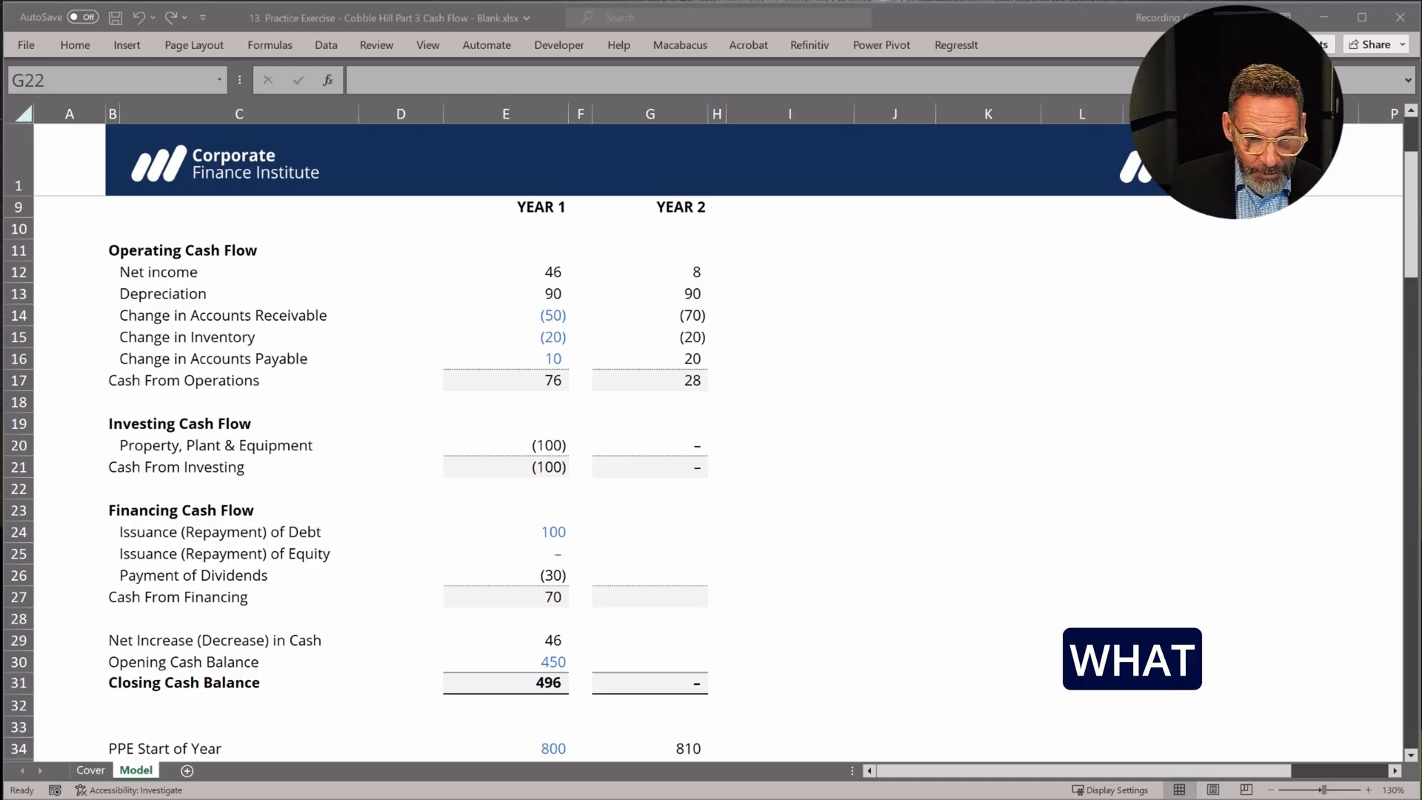
Enter a Year 2 debt repayment of -100 in G24, after checking Long-Term Debt fell from 400 to 300.
click(218, 531)
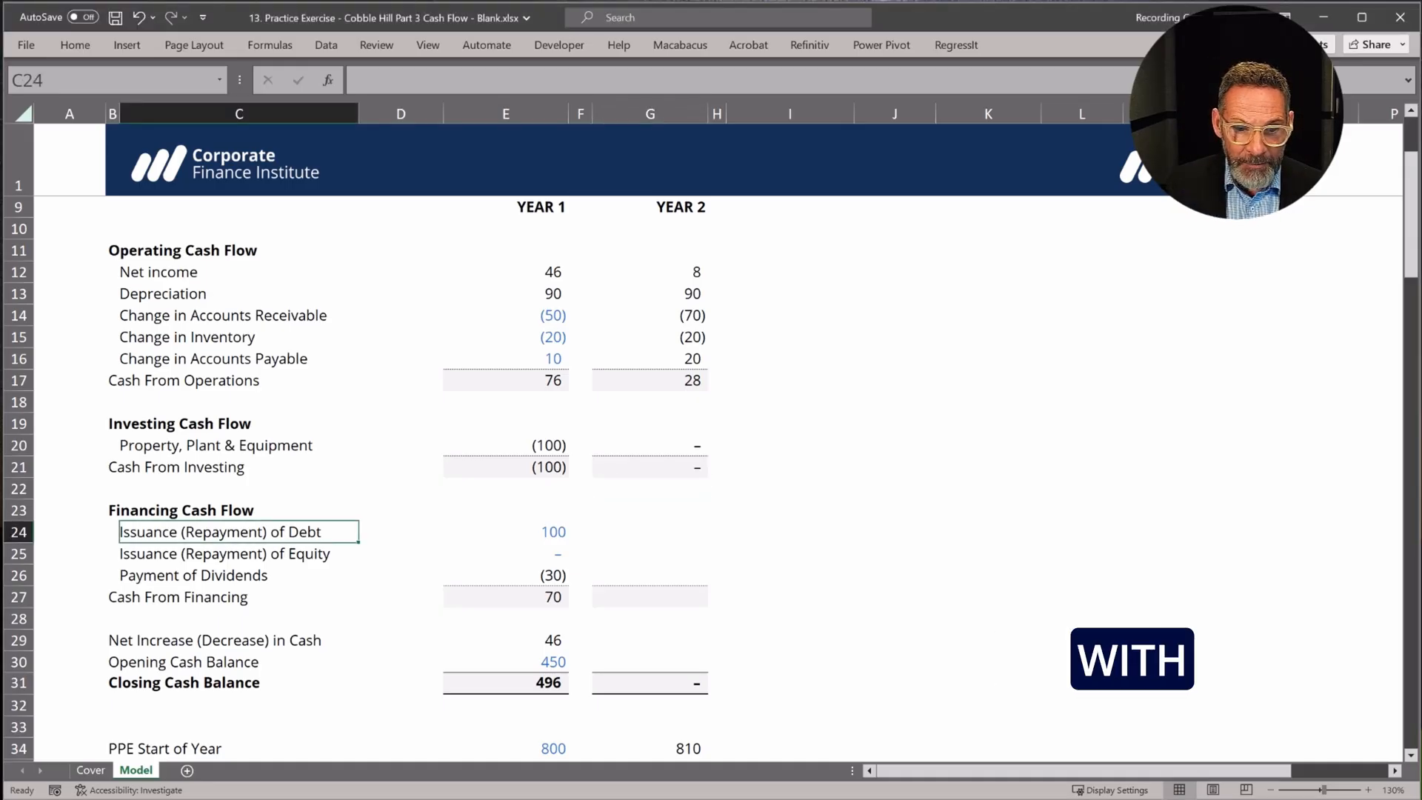
click(649, 532)
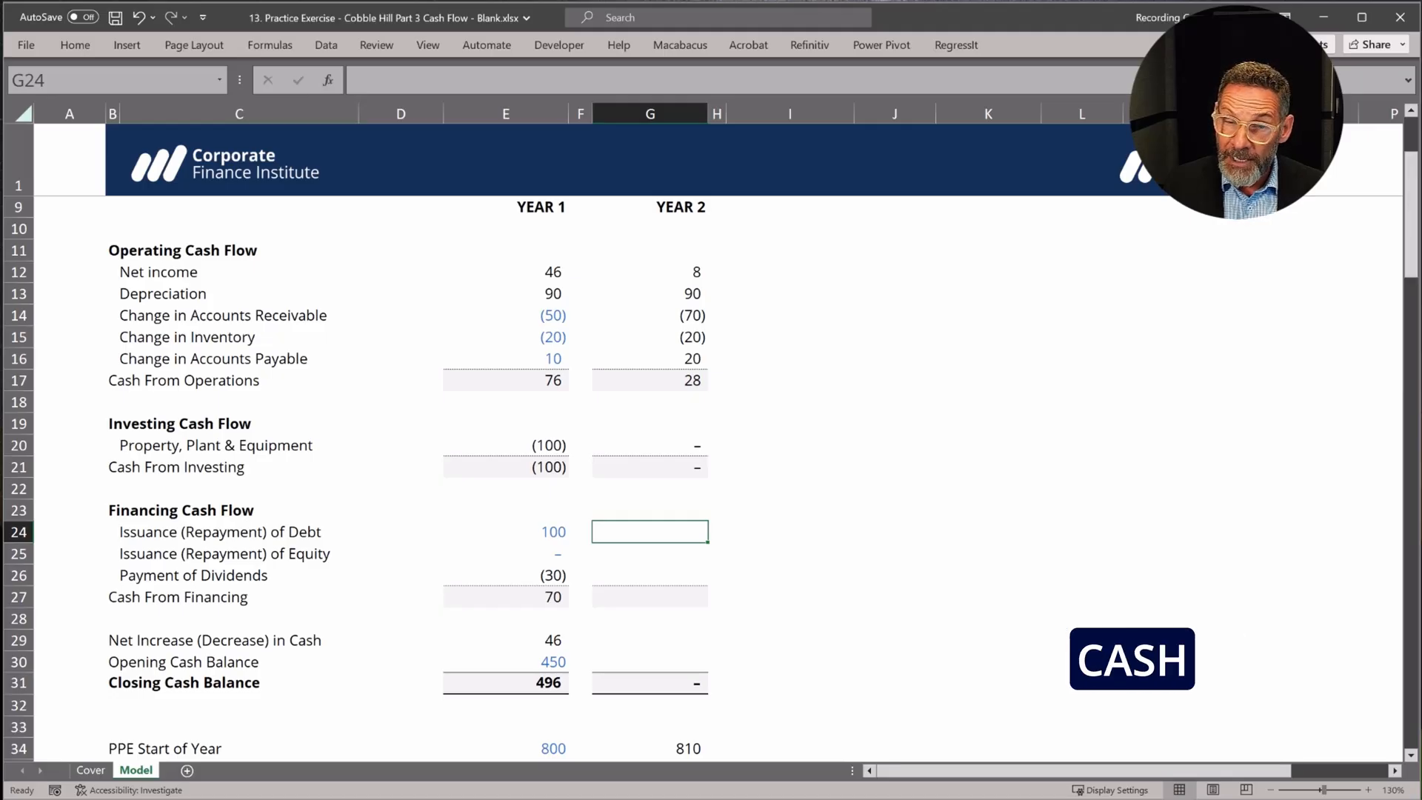
scroll(down, 3)
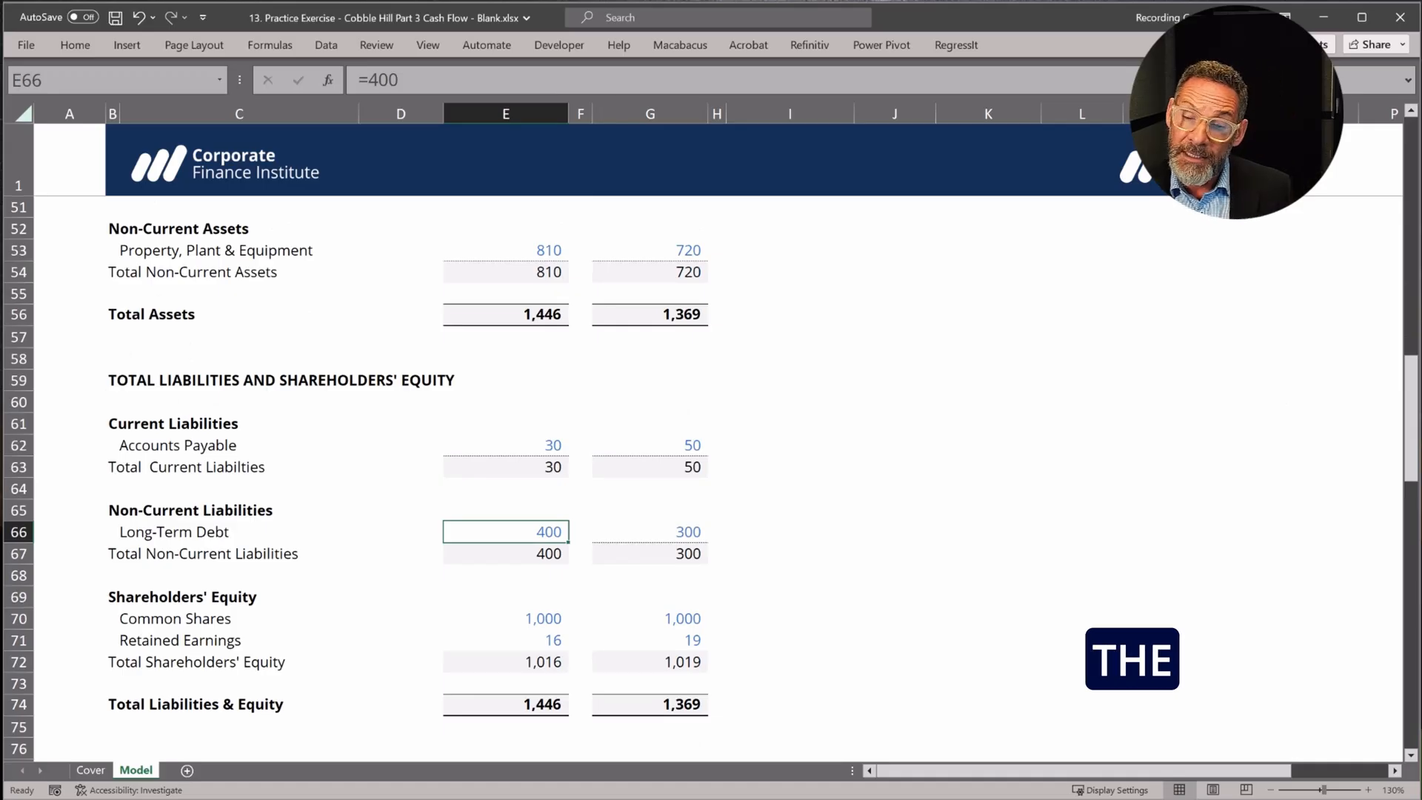
click(650, 532)
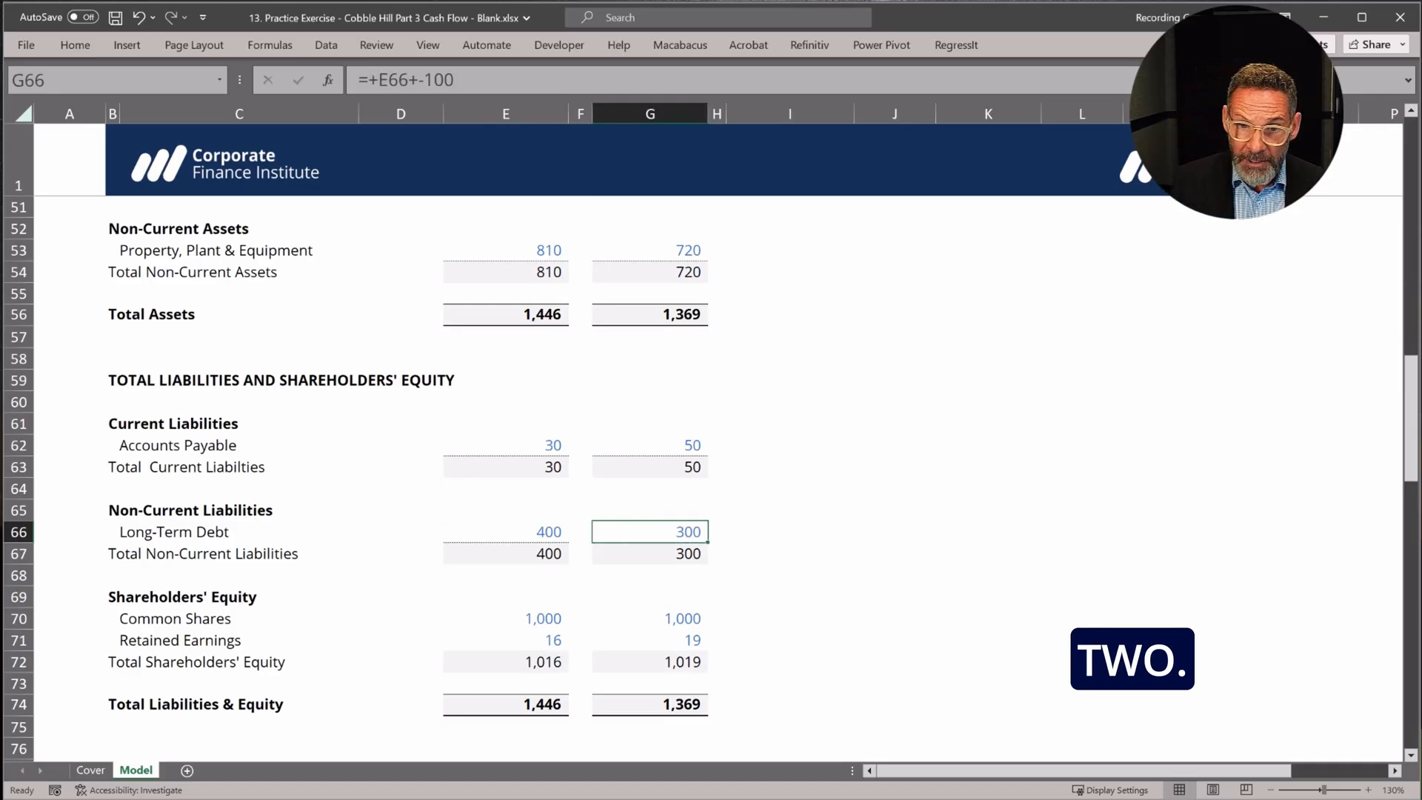
scroll(up, 3)
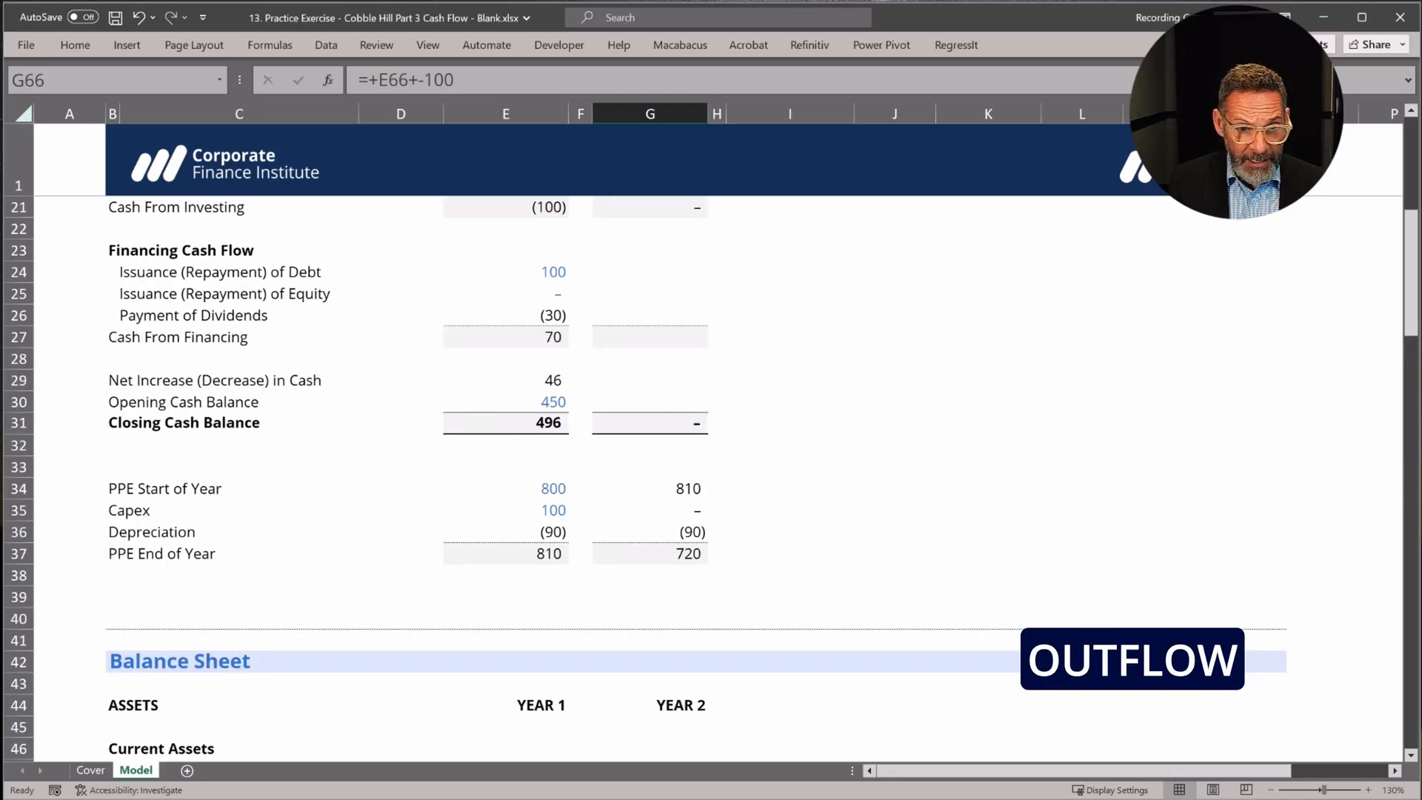
text(-1)
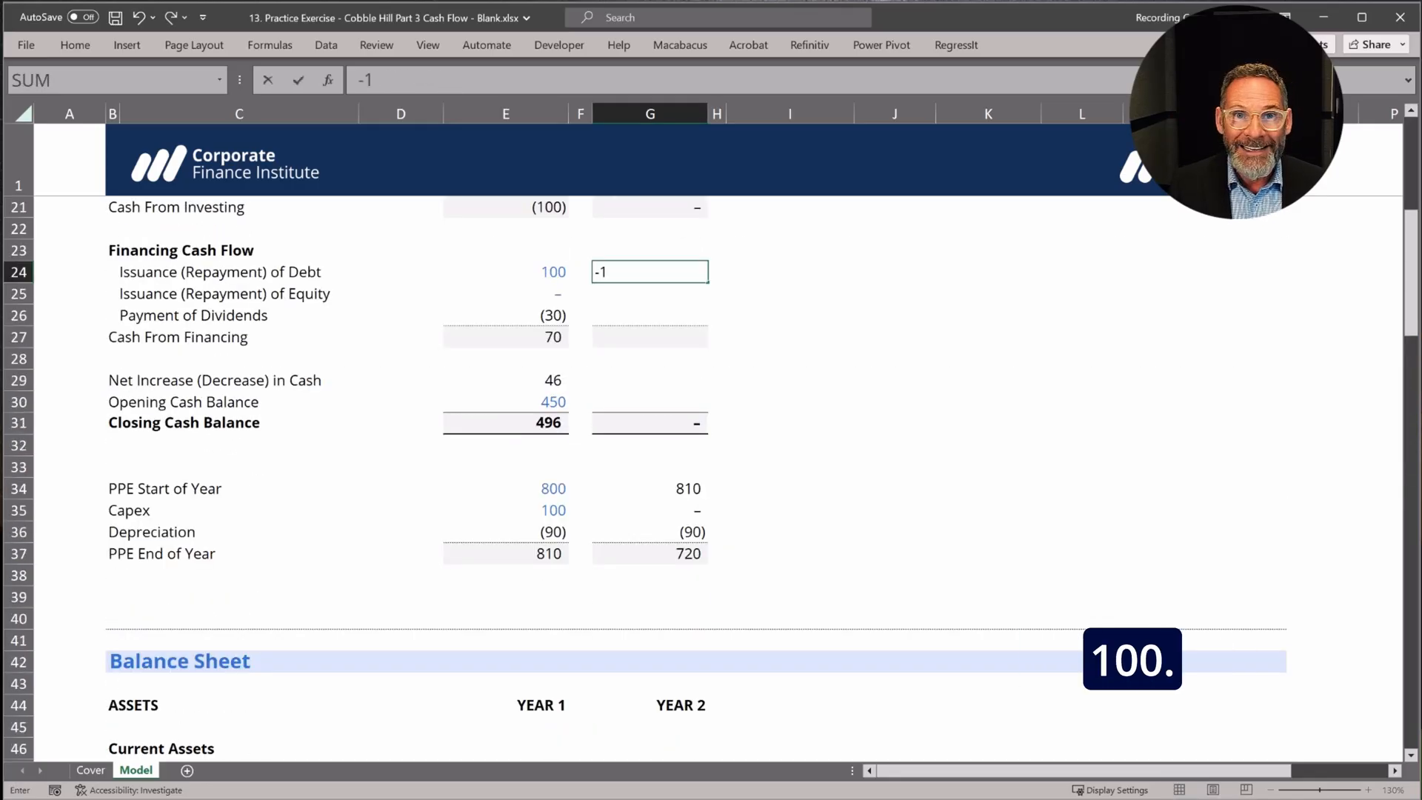
key(Enter)
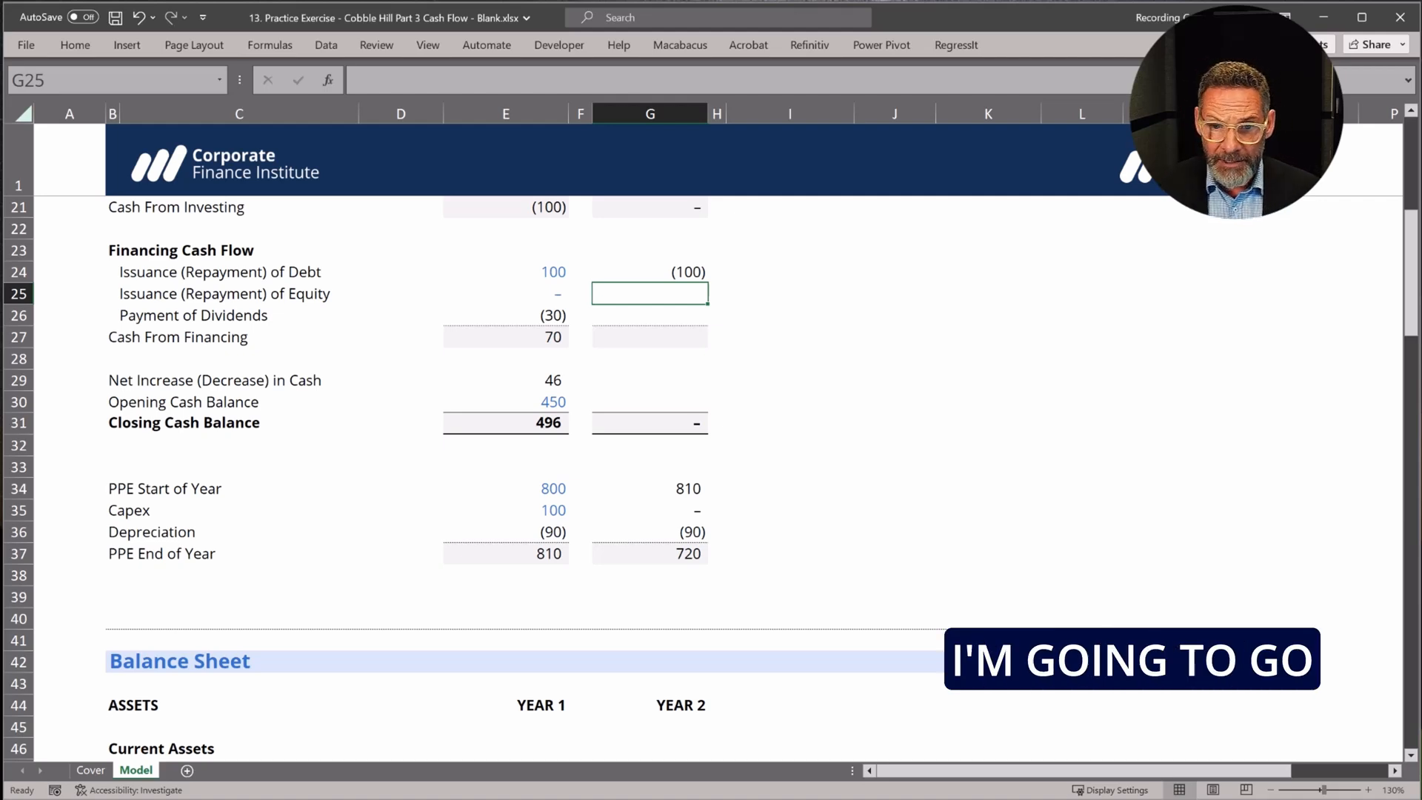
Compare Common Shares (1,000 both years) and select G25 for Year 2 equity issuance.
scroll(down, 3)
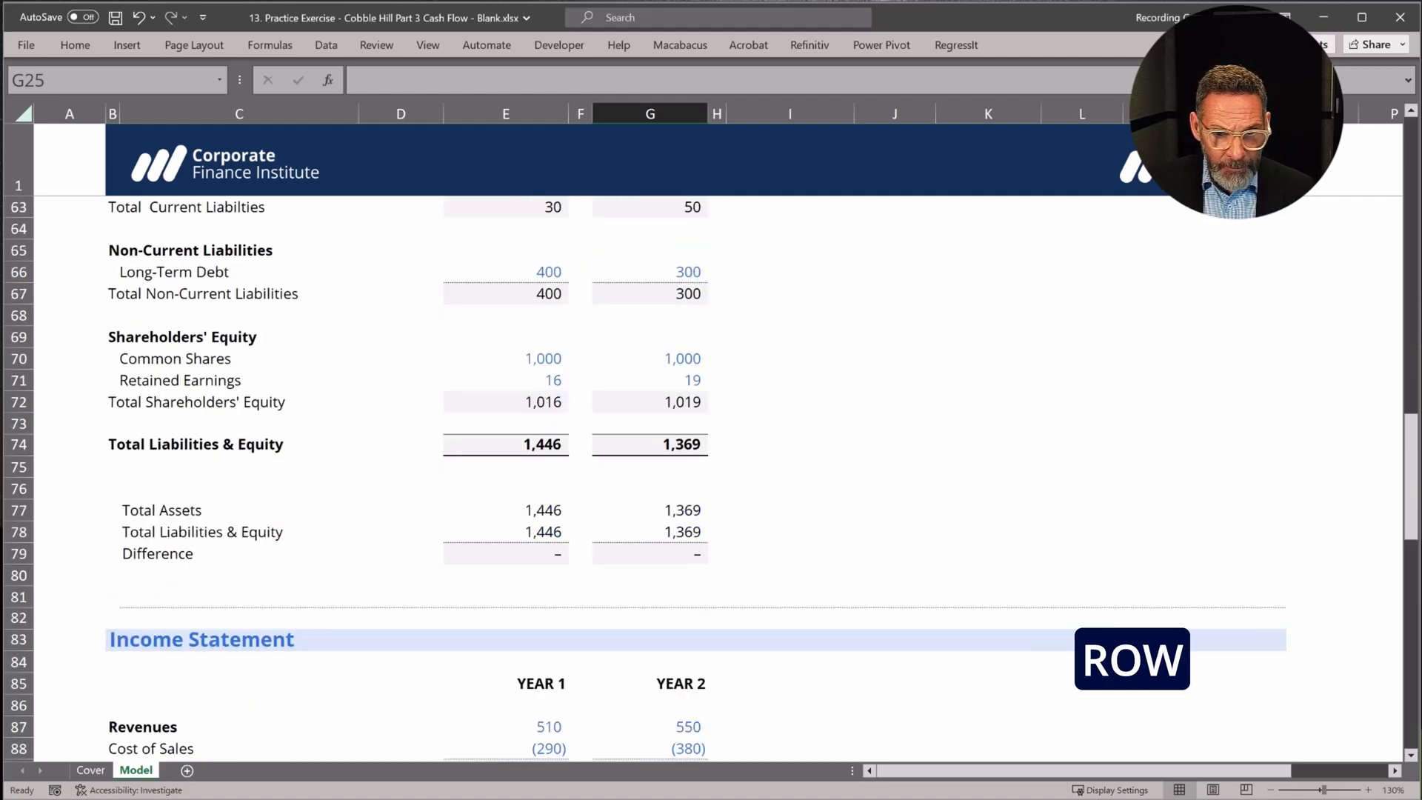
drag(505, 357, 649, 357)
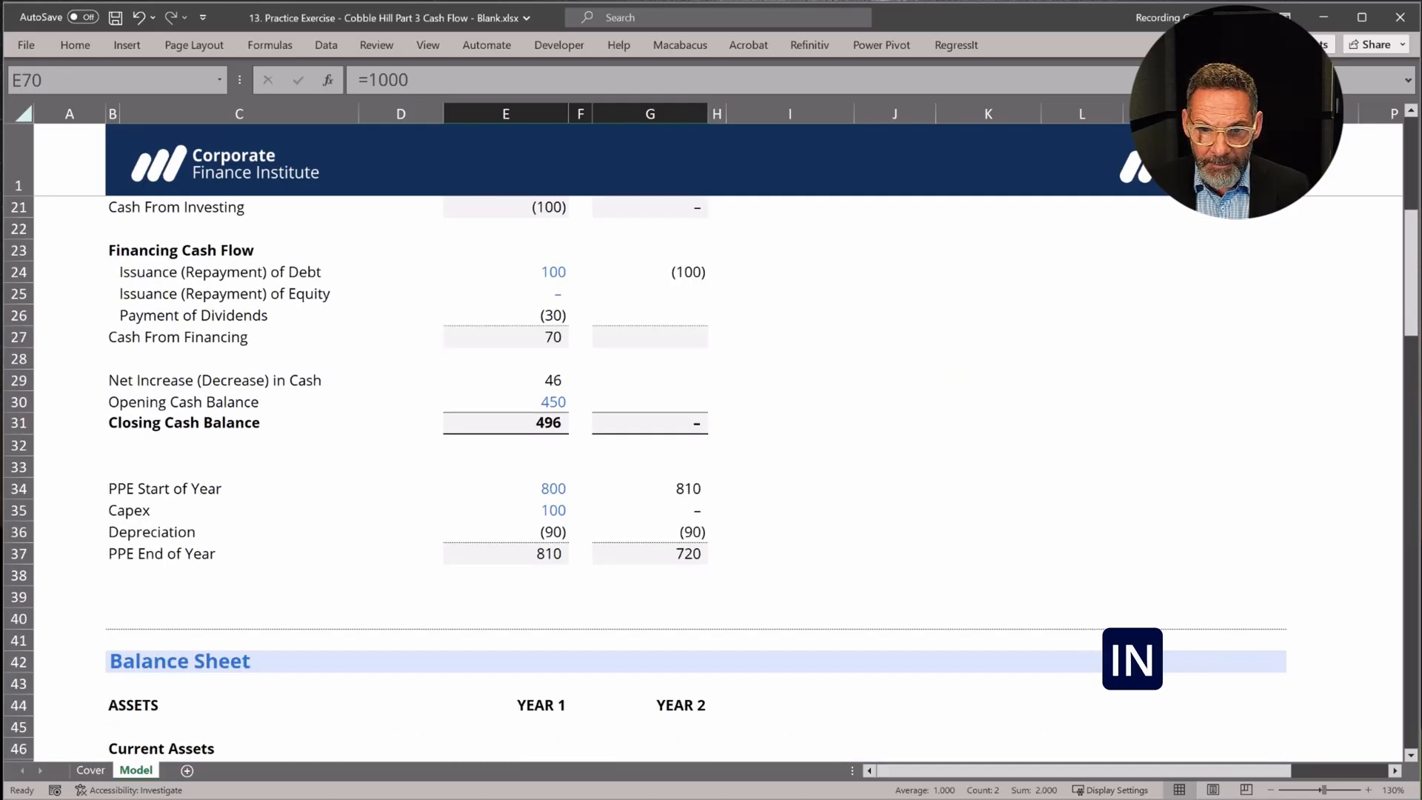
click(650, 315)
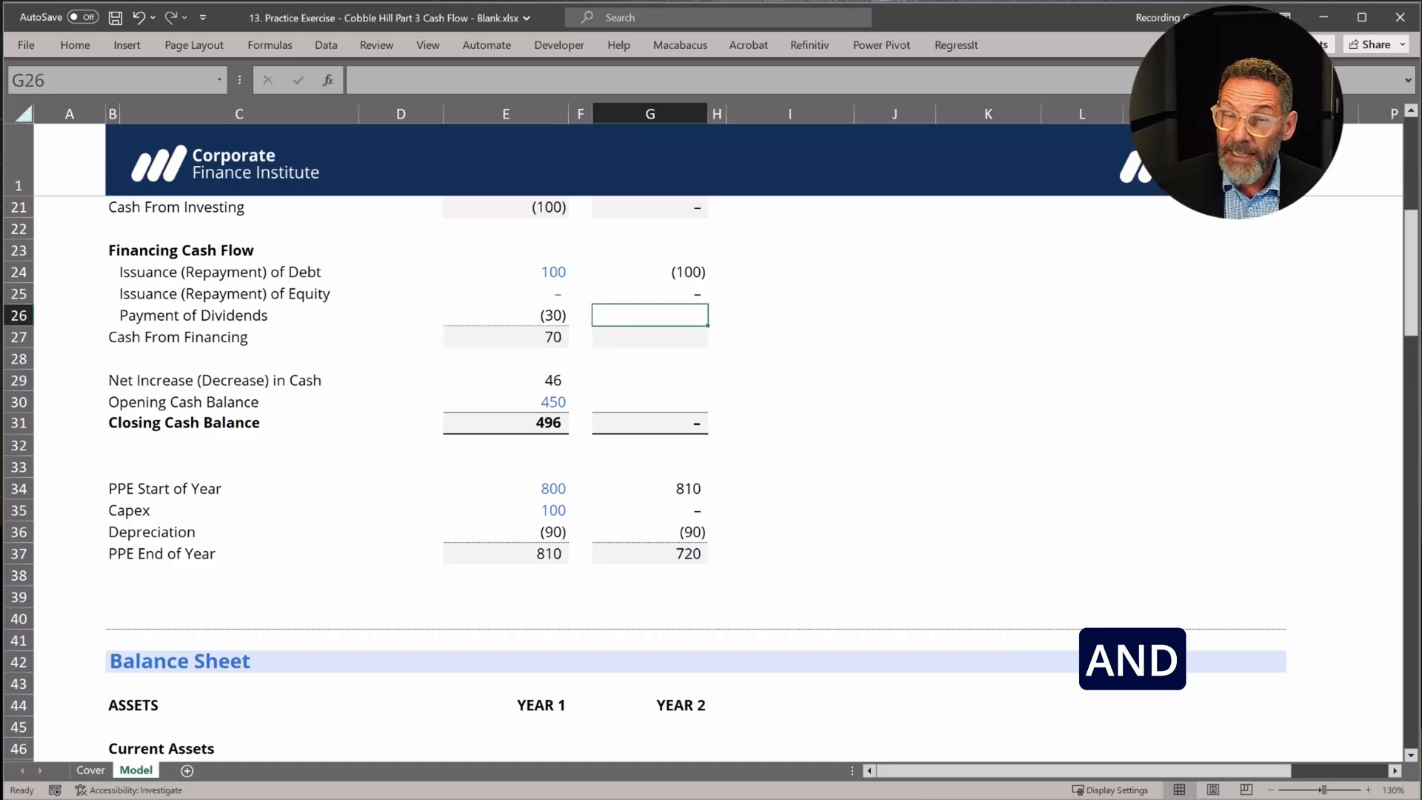
Link G26 Payment of Dividends to the income statement's Year 2 Dividends in G103.
text(+)
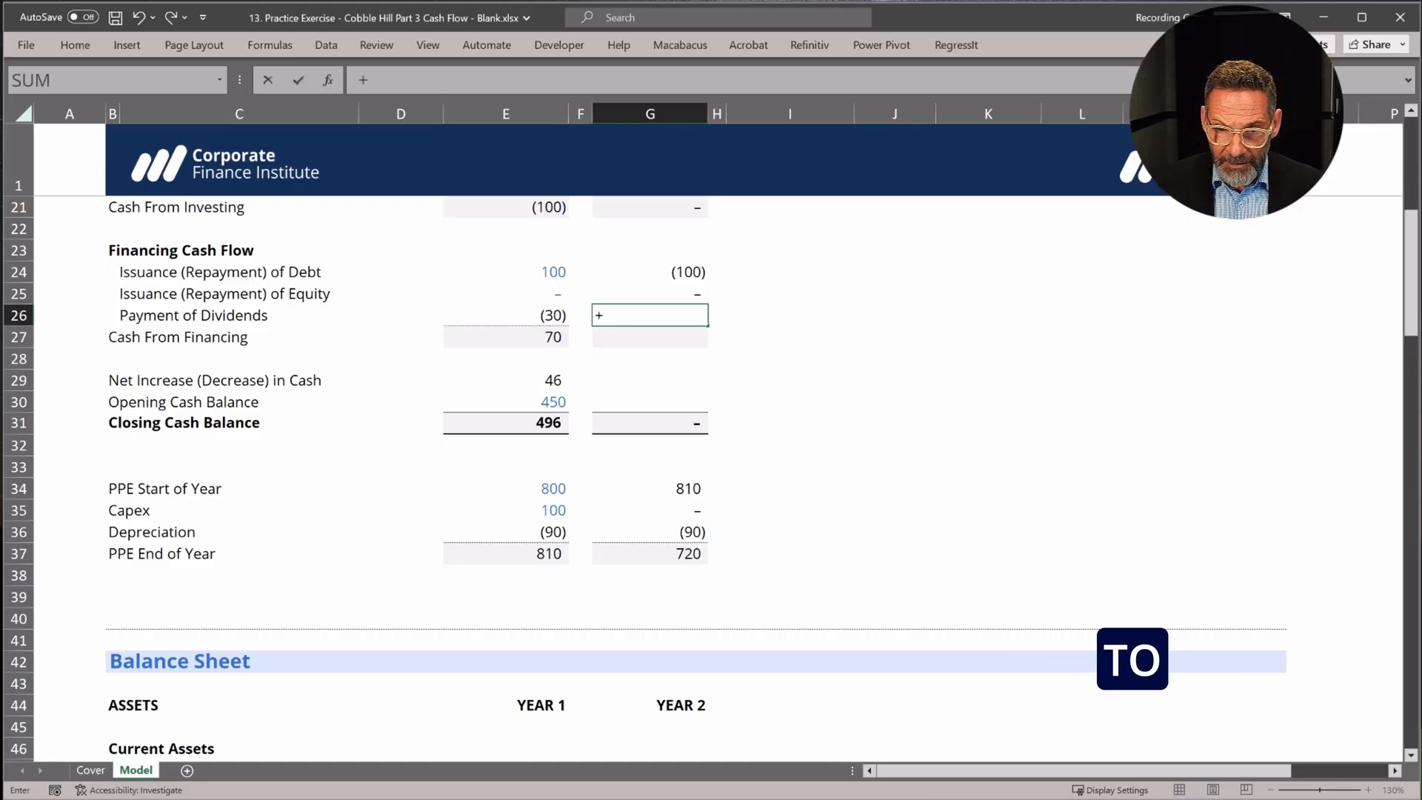
scroll(down, 3)
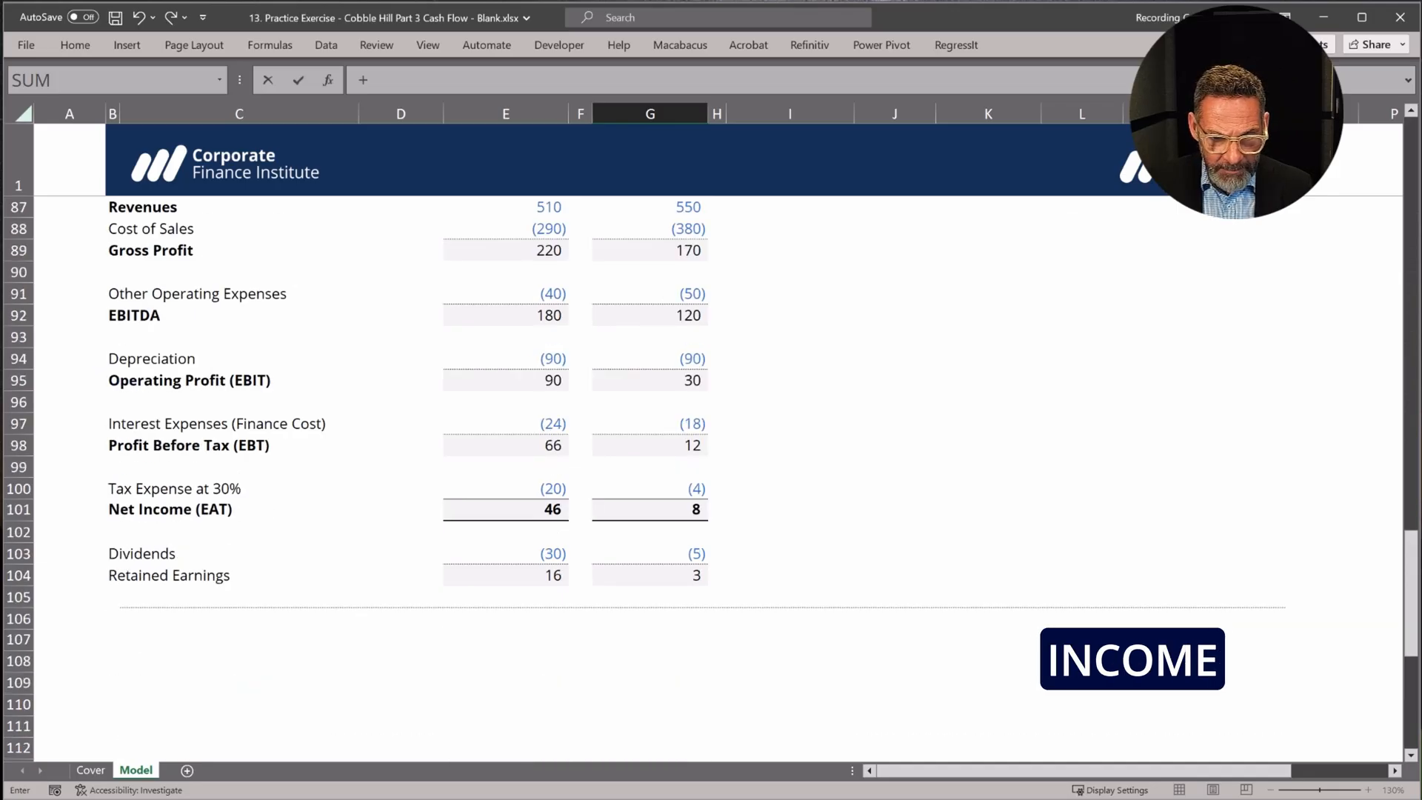
click(651, 554)
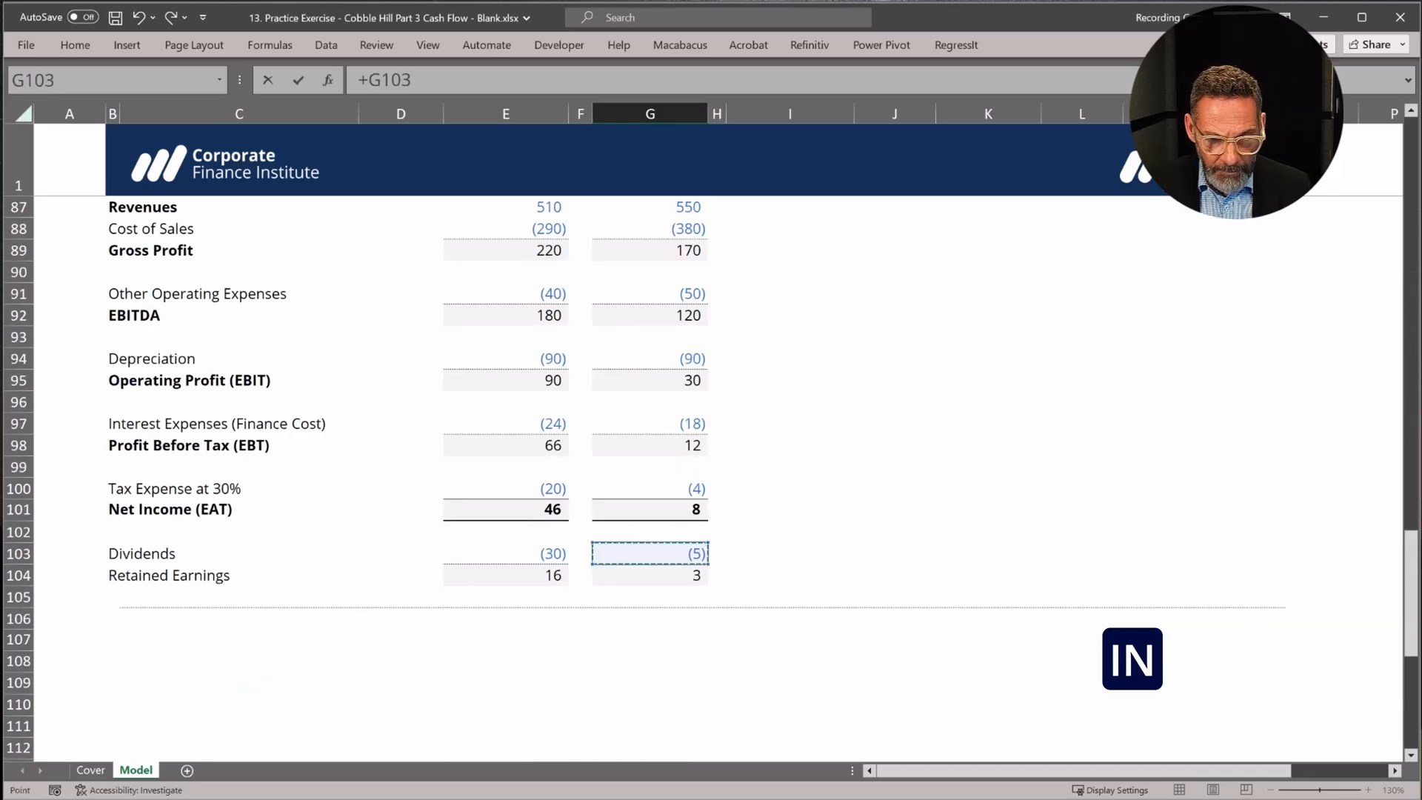